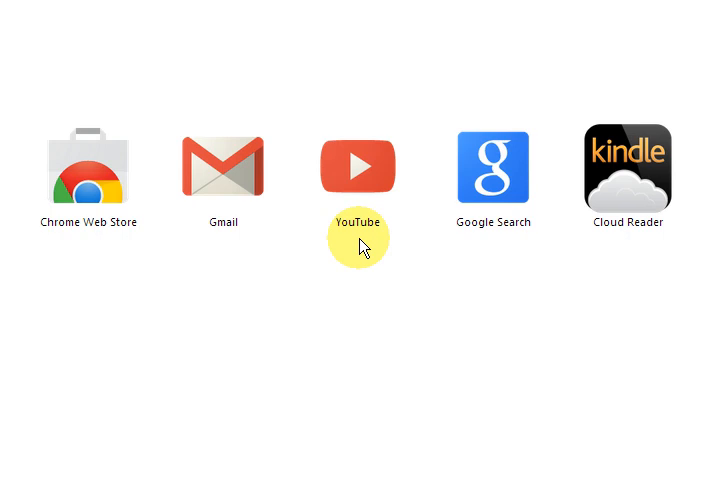
{"action": "mouse_move", "coordinate": [351, 272]}
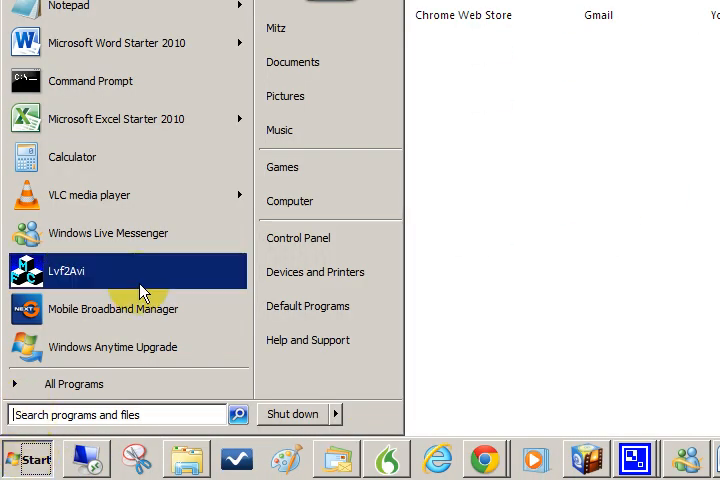
{"action": "mouse_move", "coordinate": [55, 280]}
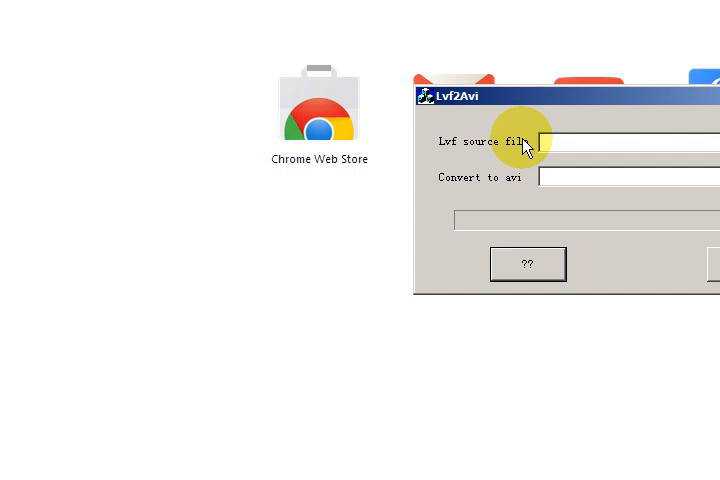
{"action": "mouse_move", "coordinate": [517, 149]}
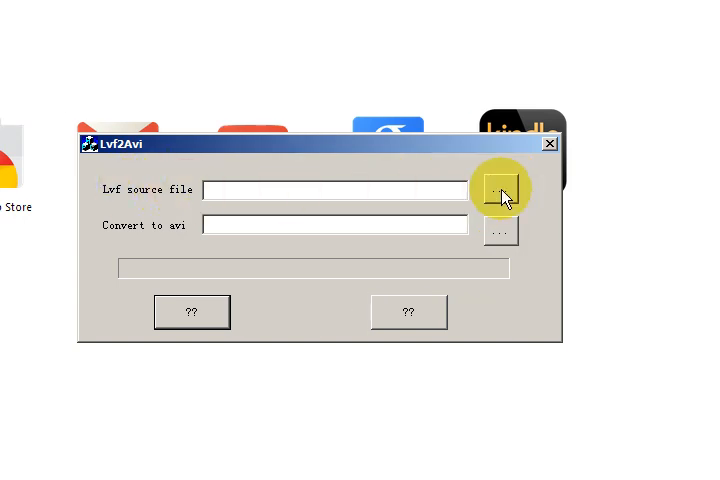
Step: Browse to the Police Files Dag Store folder and choose 23_11-12.lvf as the source file
{"action": "left_click", "coordinate": [500, 189]}
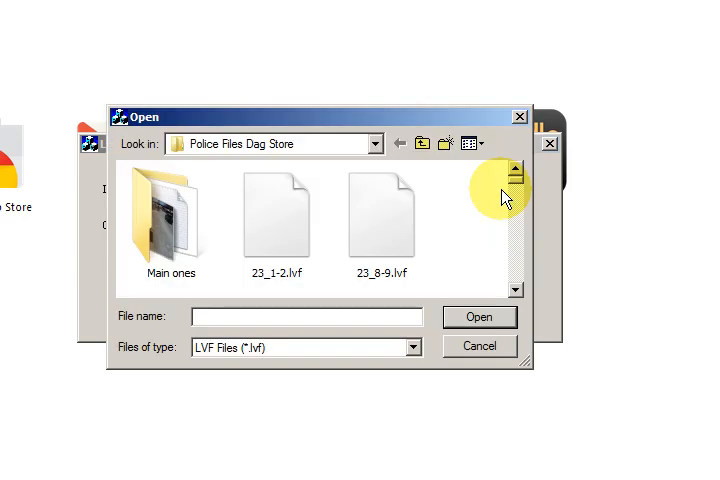
{"action": "mouse_move", "coordinate": [250, 232]}
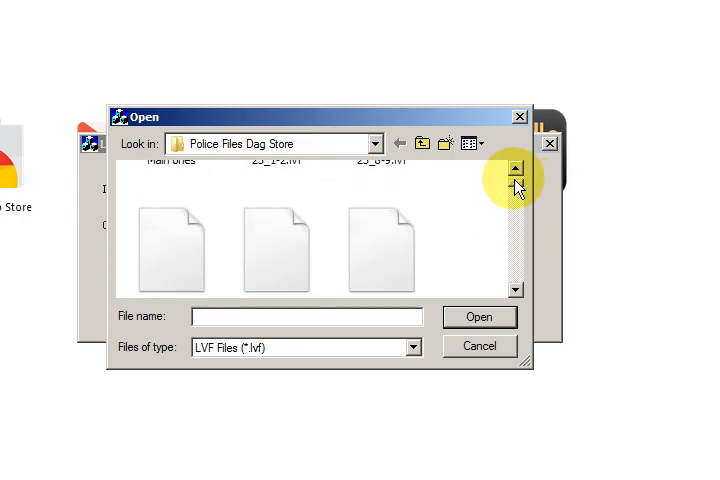
{"action": "left_click", "coordinate": [514, 170]}
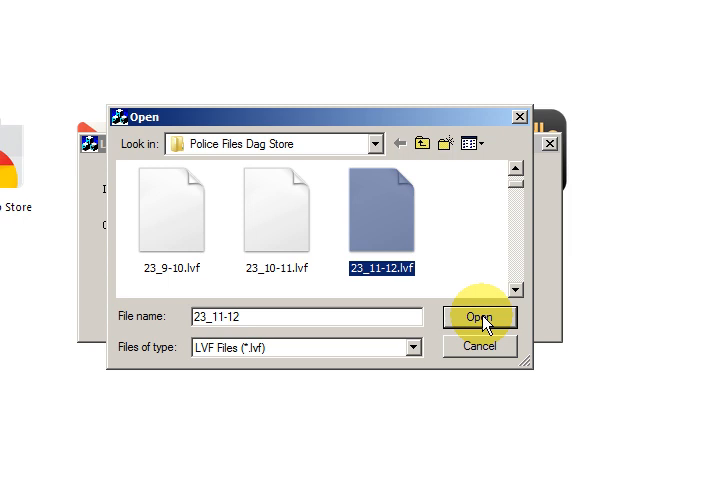
{"action": "left_click", "coordinate": [479, 317]}
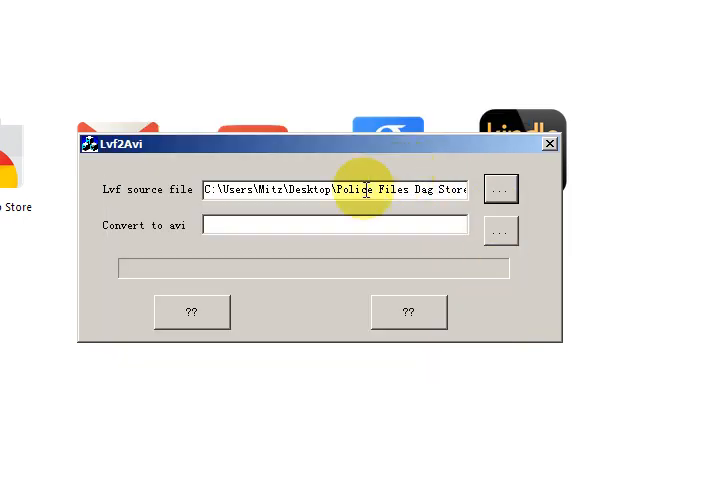
{"action": "mouse_move", "coordinate": [445, 190]}
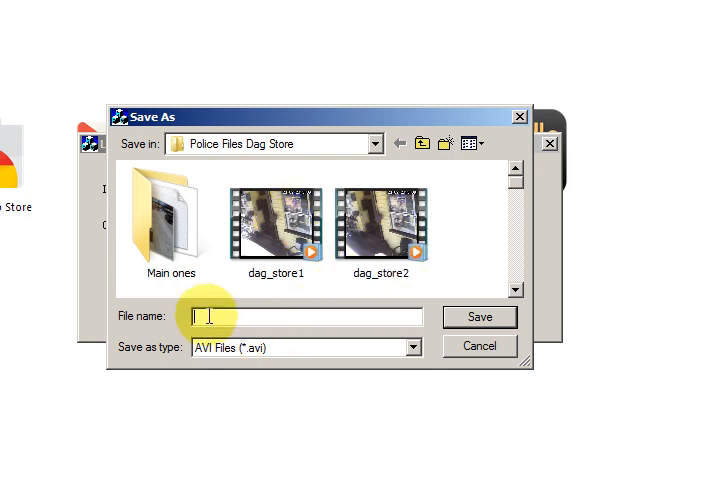
Step: Name the output AVI ddddd.avi in the Police Files Dag Store folder
{"action": "type", "text": "dddgd"}
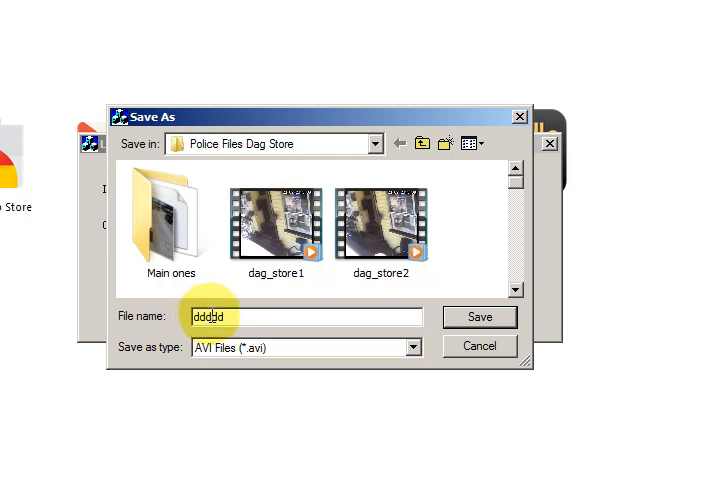
{"action": "left_click", "coordinate": [479, 317]}
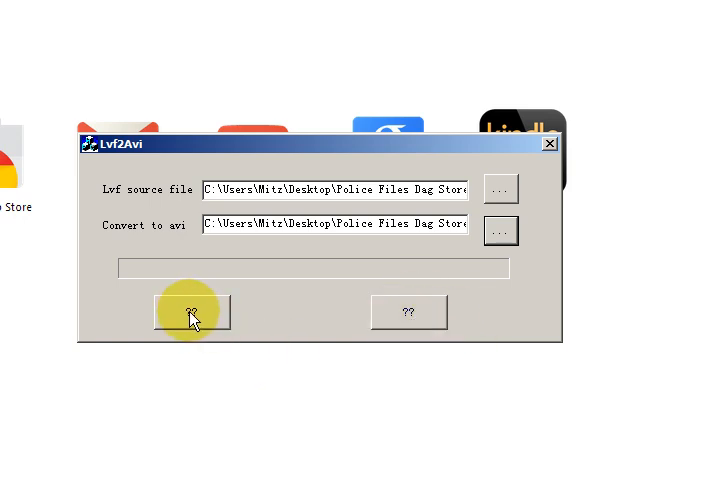
Step: Start converting 23_11-12.lvf to AVI and let the progress bar fill
{"action": "left_click", "coordinate": [191, 311]}
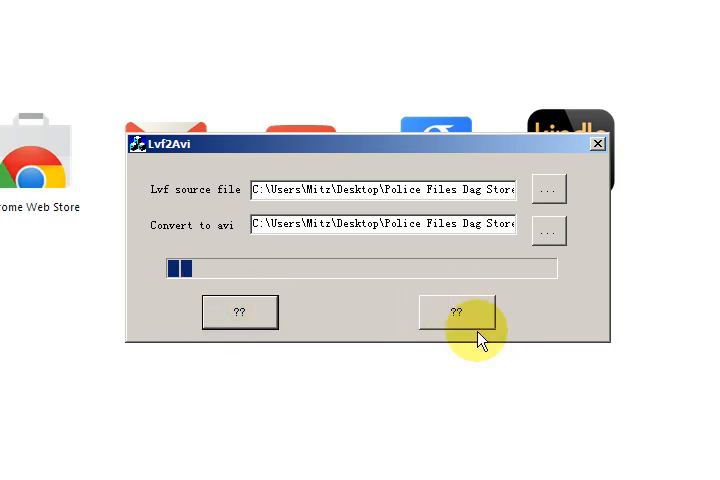
{"action": "left_click", "coordinate": [457, 312]}
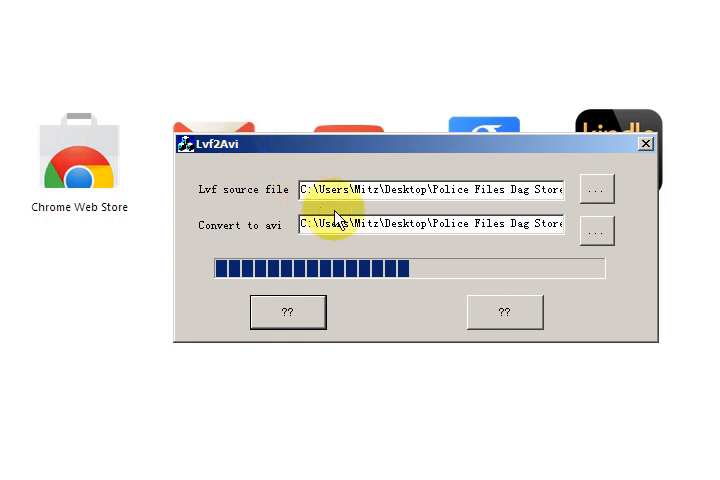
{"action": "mouse_move", "coordinate": [432, 162]}
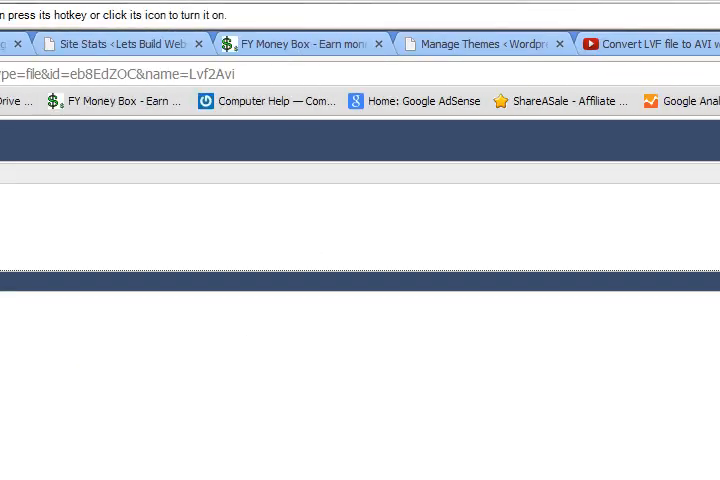
Step: Switch to the lvf2avi Google results and scroll through the download listings
{"action": "left_click", "coordinate": [520, 44]}
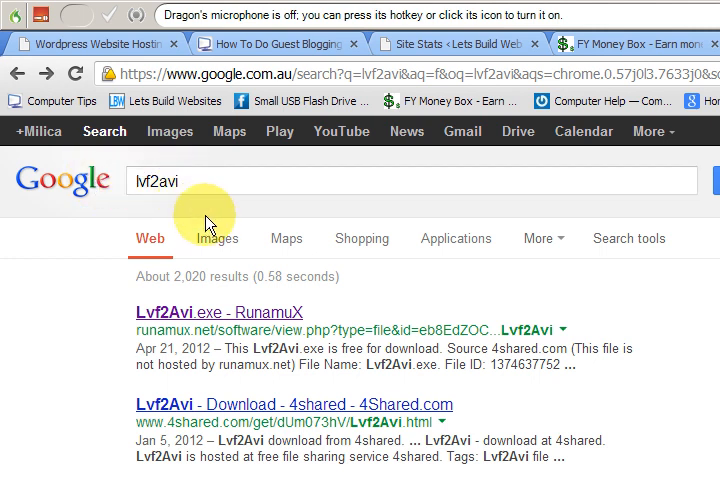
{"action": "scroll", "scroll_direction": "down", "scroll_amount": 3}
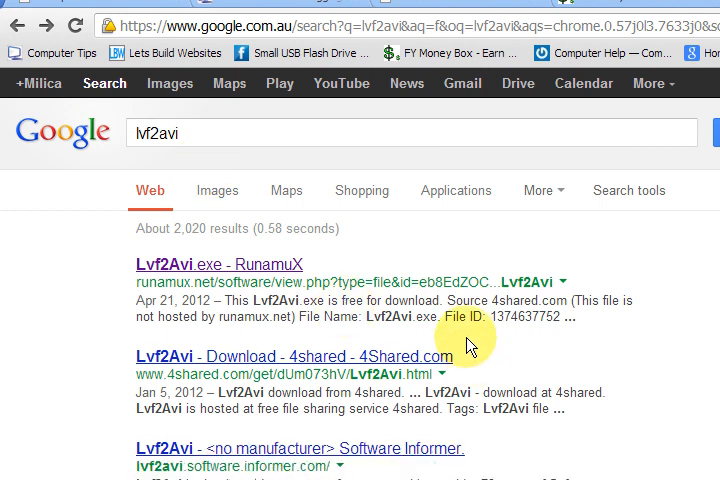
{"action": "mouse_move", "coordinate": [183, 264]}
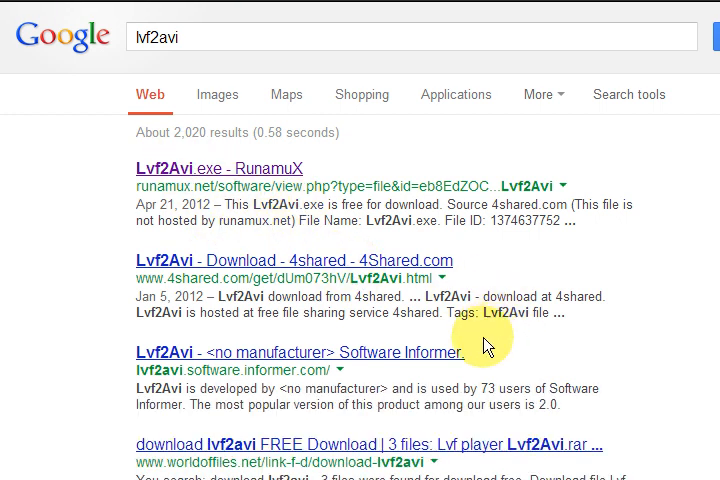
{"action": "scroll", "scroll_direction": "down", "scroll_amount": 3}
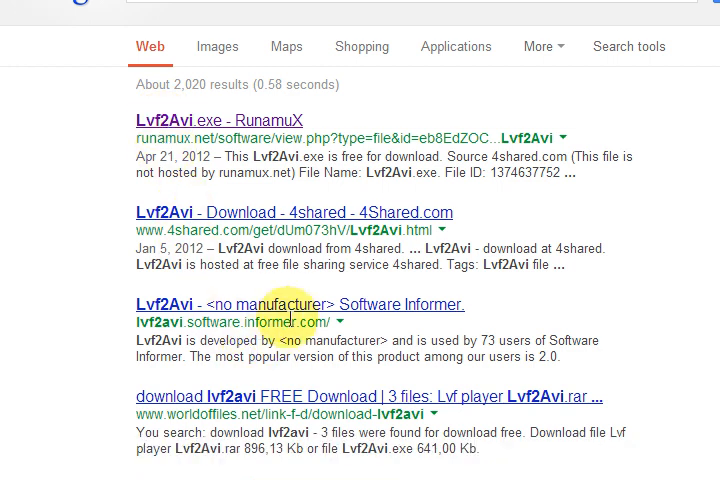
{"action": "scroll", "scroll_direction": "down", "scroll_amount": 3}
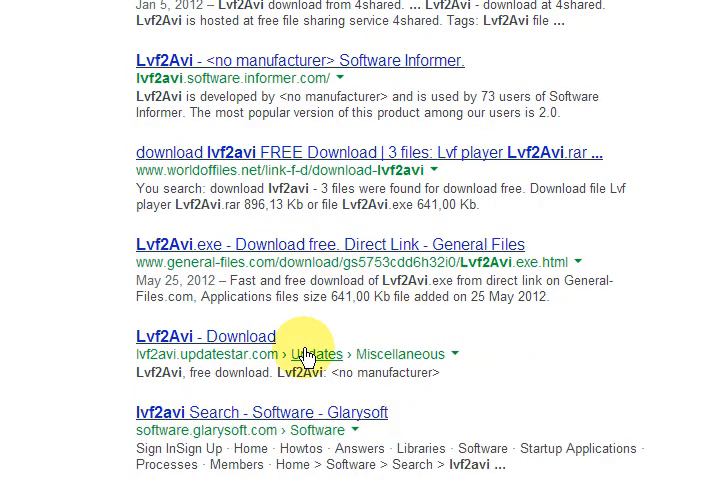
{"action": "scroll", "scroll_direction": "down", "scroll_amount": 3}
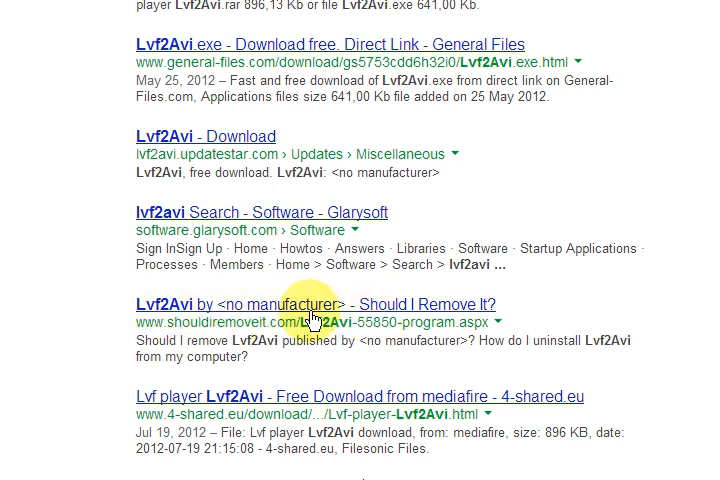
{"action": "scroll", "scroll_direction": "down", "scroll_amount": 3}
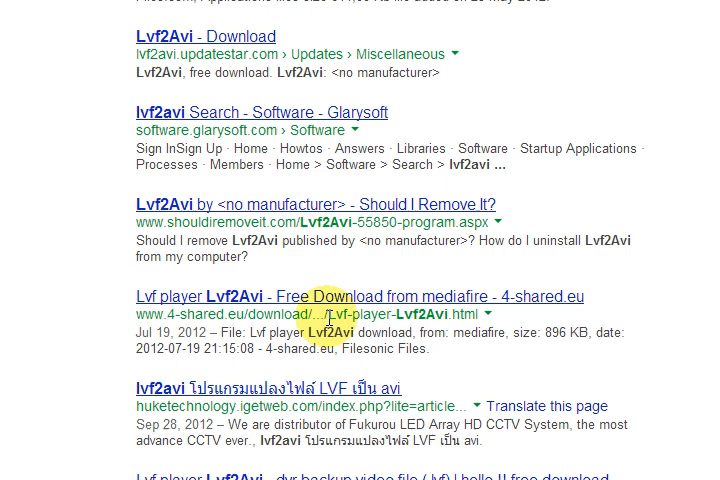
{"action": "scroll", "scroll_direction": "down", "scroll_amount": 3}
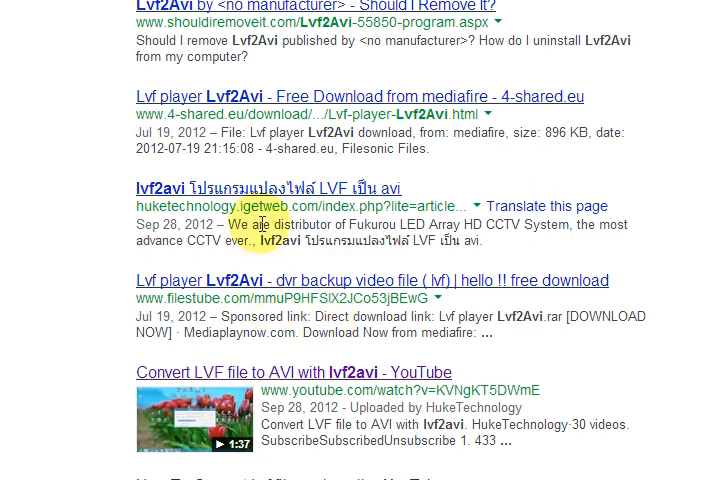
{"action": "scroll", "scroll_direction": "down", "scroll_amount": 3}
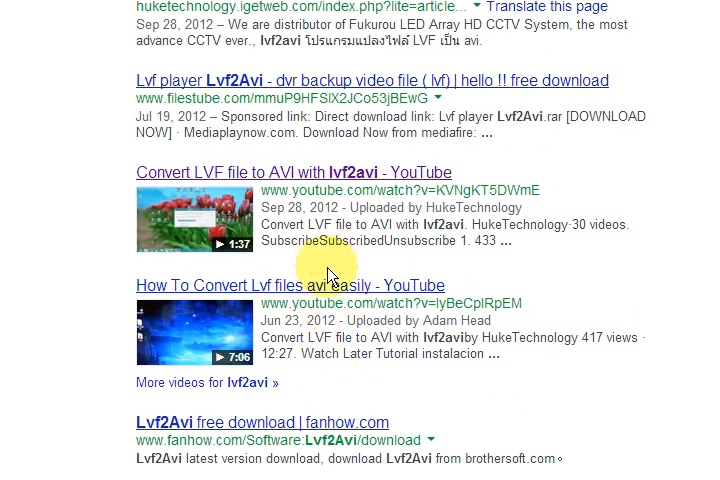
{"action": "scroll", "scroll_direction": "down", "scroll_amount": 3}
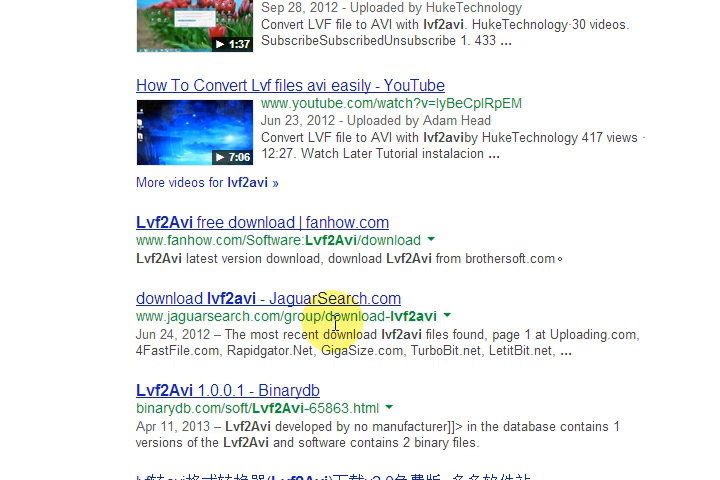
{"action": "scroll", "scroll_direction": "down", "scroll_amount": 3}
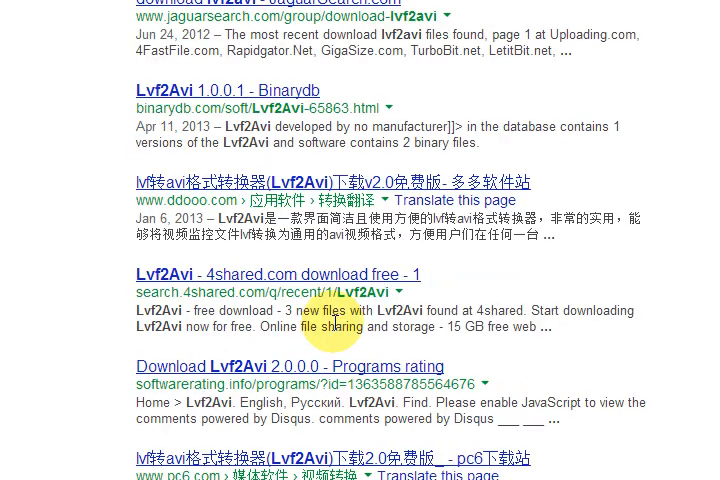
{"action": "scroll", "scroll_direction": "down", "scroll_amount": 3}
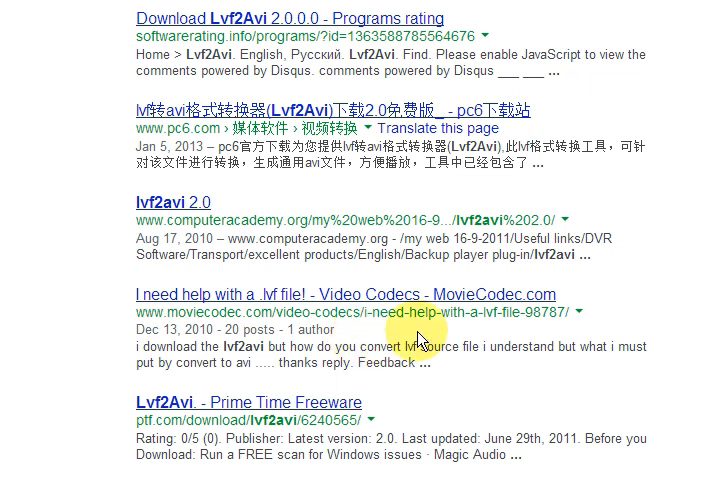
{"action": "scroll", "scroll_direction": "down", "scroll_amount": 3}
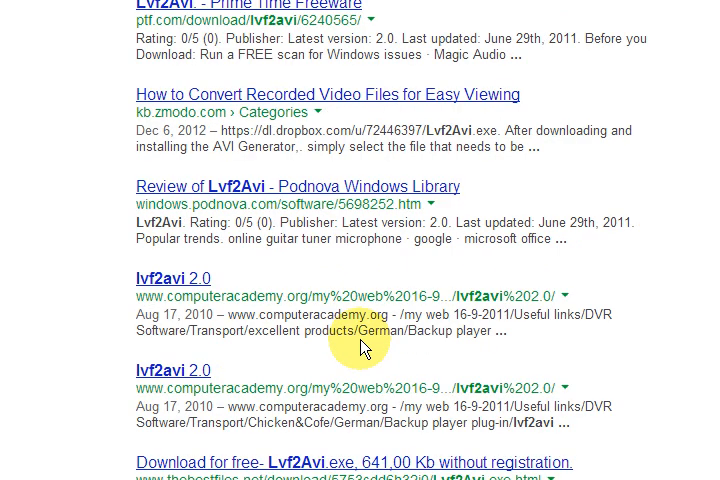
{"action": "scroll", "scroll_direction": "down", "scroll_amount": 3}
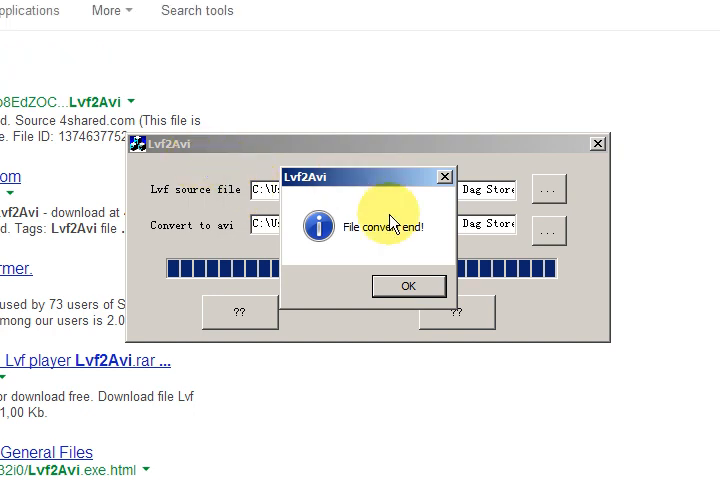
Step: Dismiss the 'File convert end!' message with OK
{"action": "left_click", "coordinate": [407, 286]}
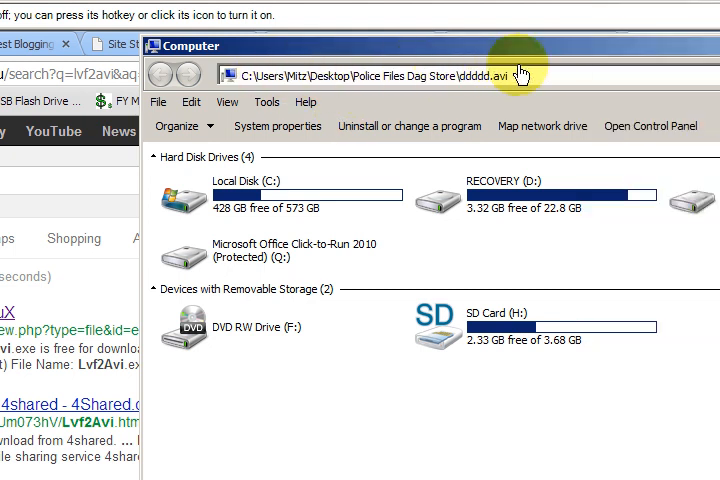
{"action": "mouse_move", "coordinate": [520, 72]}
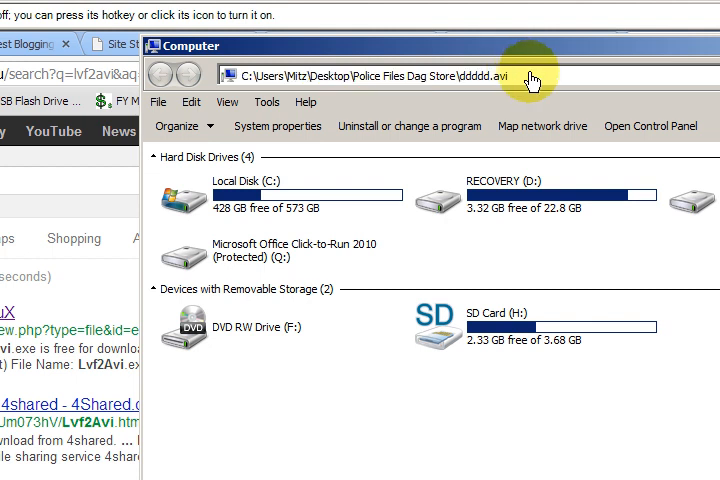